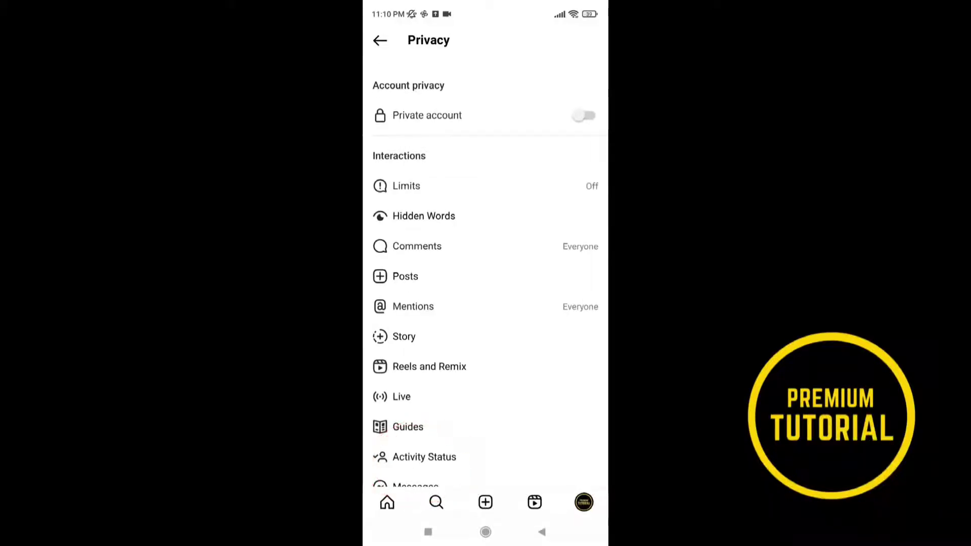
Enter 'i cannot see the notes futures on Instagram.' in the Report a problem message box
{"action": "left_click", "coordinate": [380, 40]}
{"action": "type", "text": "Hello Instagram"}
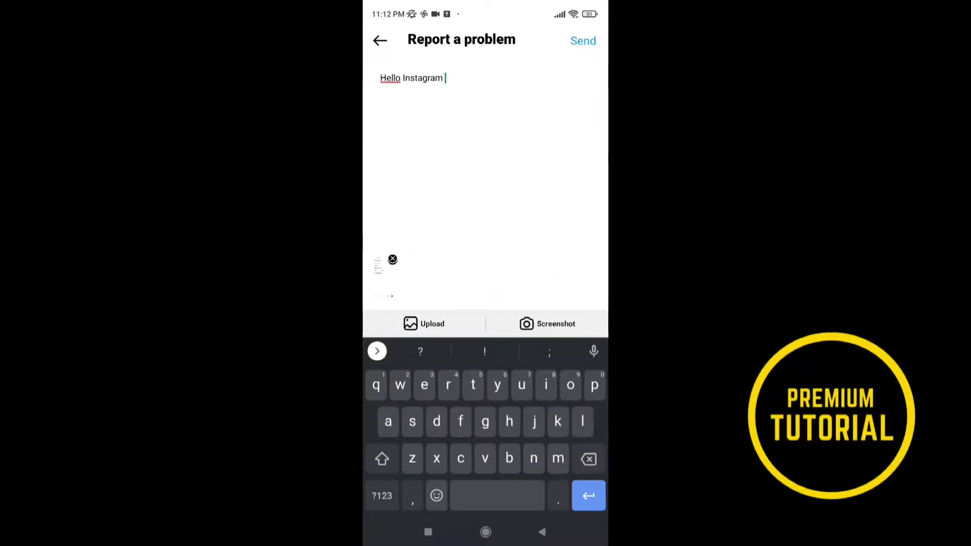
{"action": "type", "text": "i cannot see the notes futures on Instagram."}
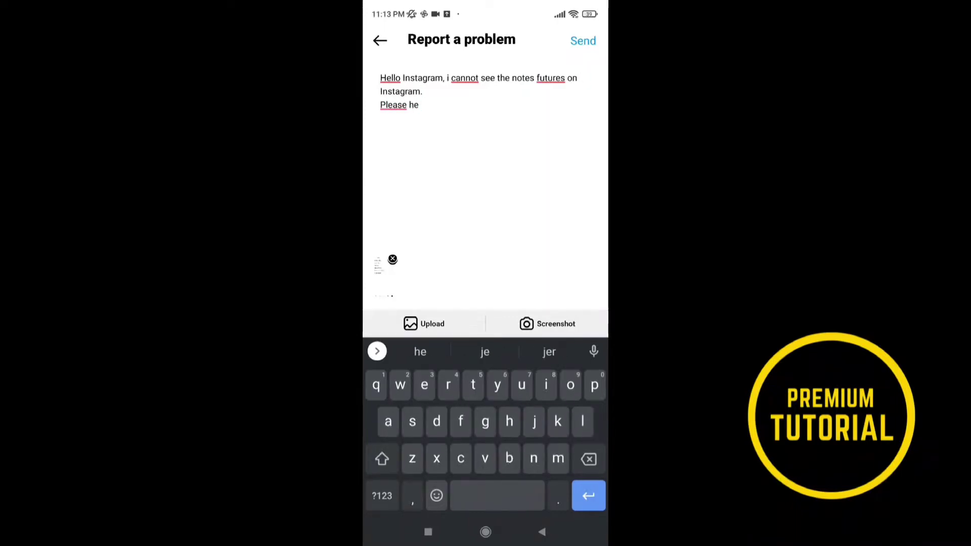